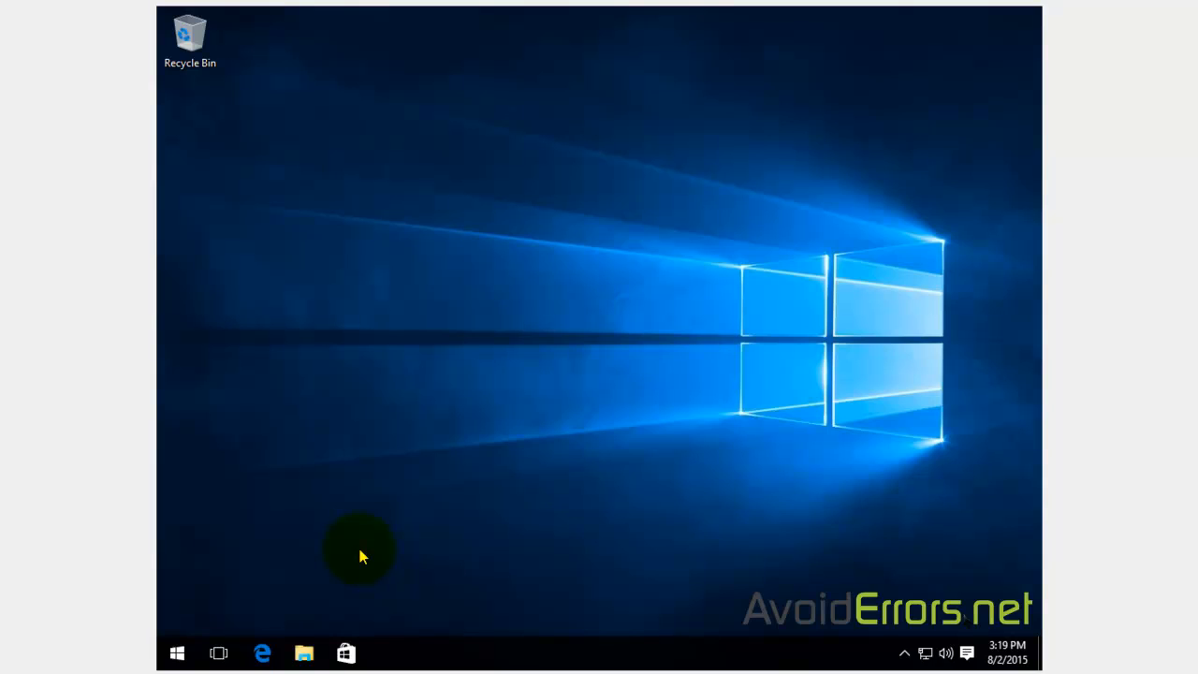
# Step: Show that the Store app still exists by launching and closing it
pyautogui.click(344, 651)
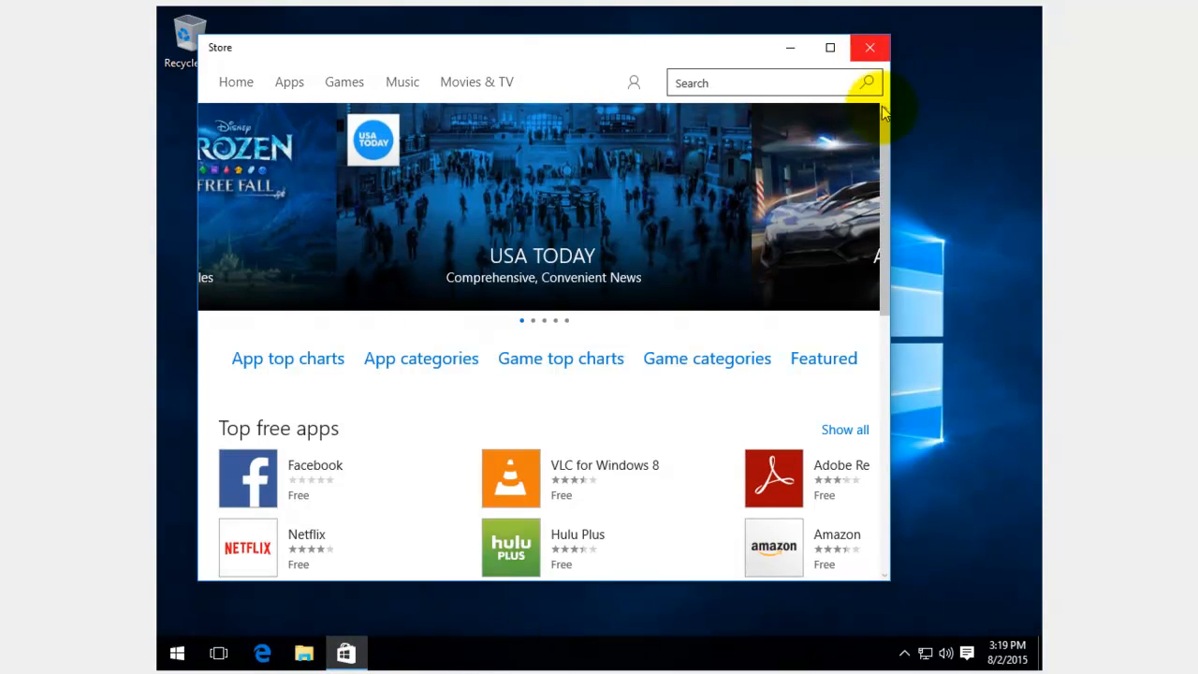
pyautogui.moveTo(928, 135)
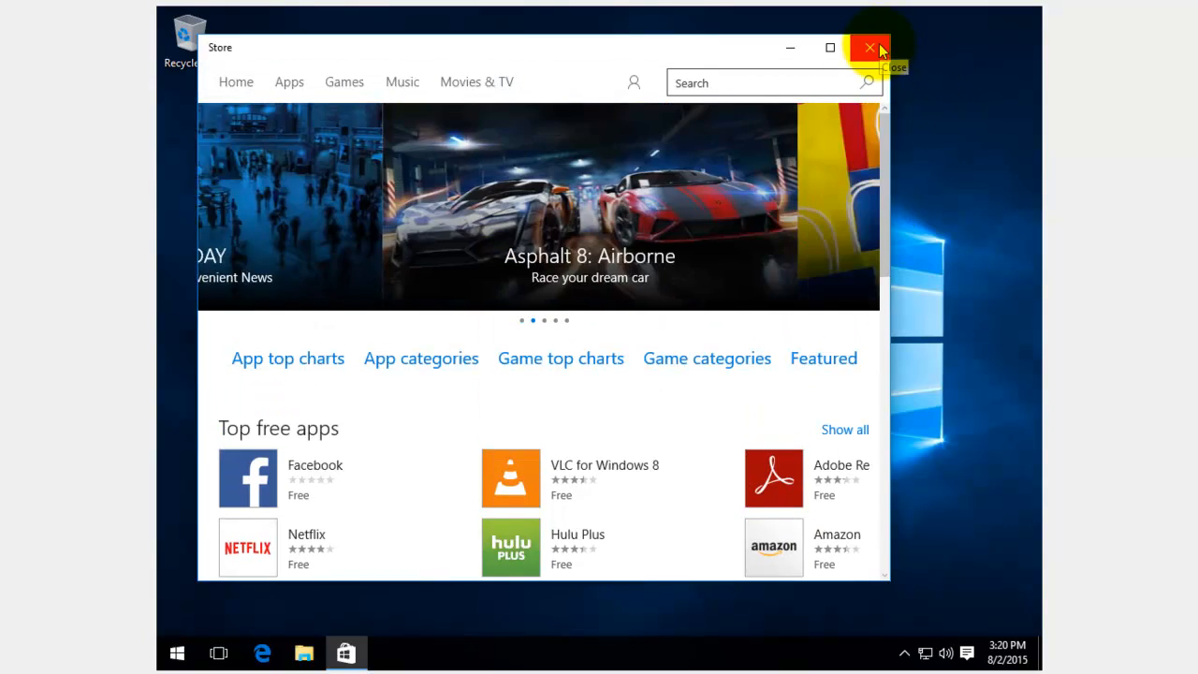
pyautogui.click(868, 49)
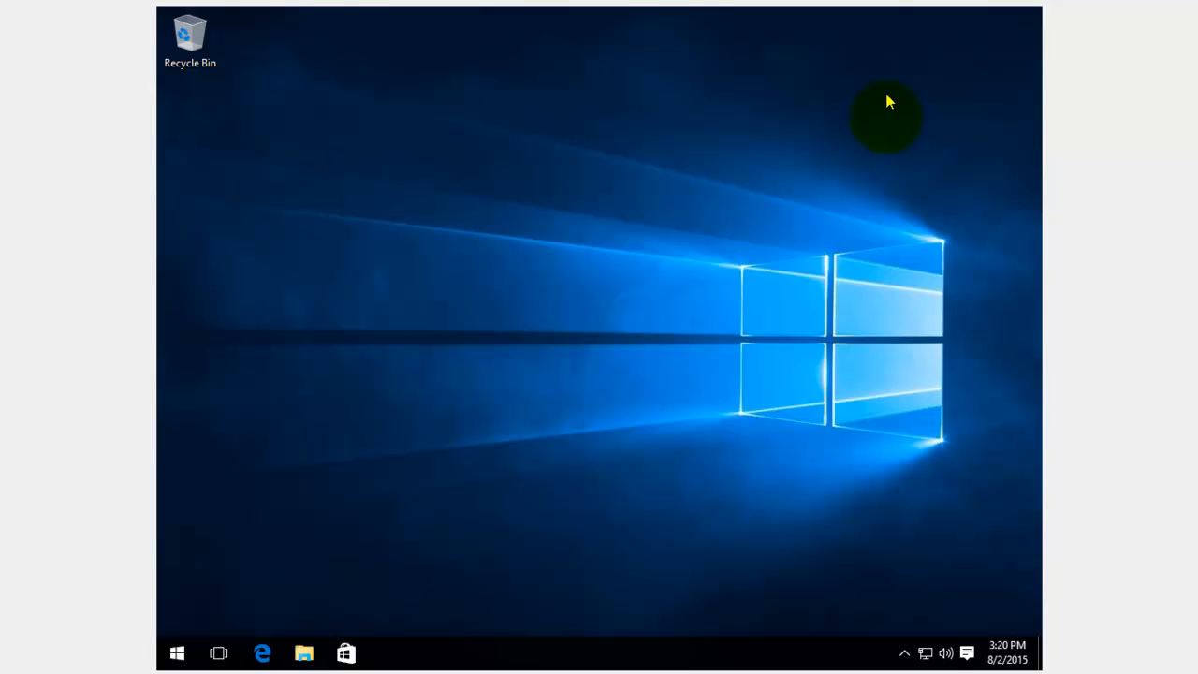
pyautogui.moveTo(344, 489)
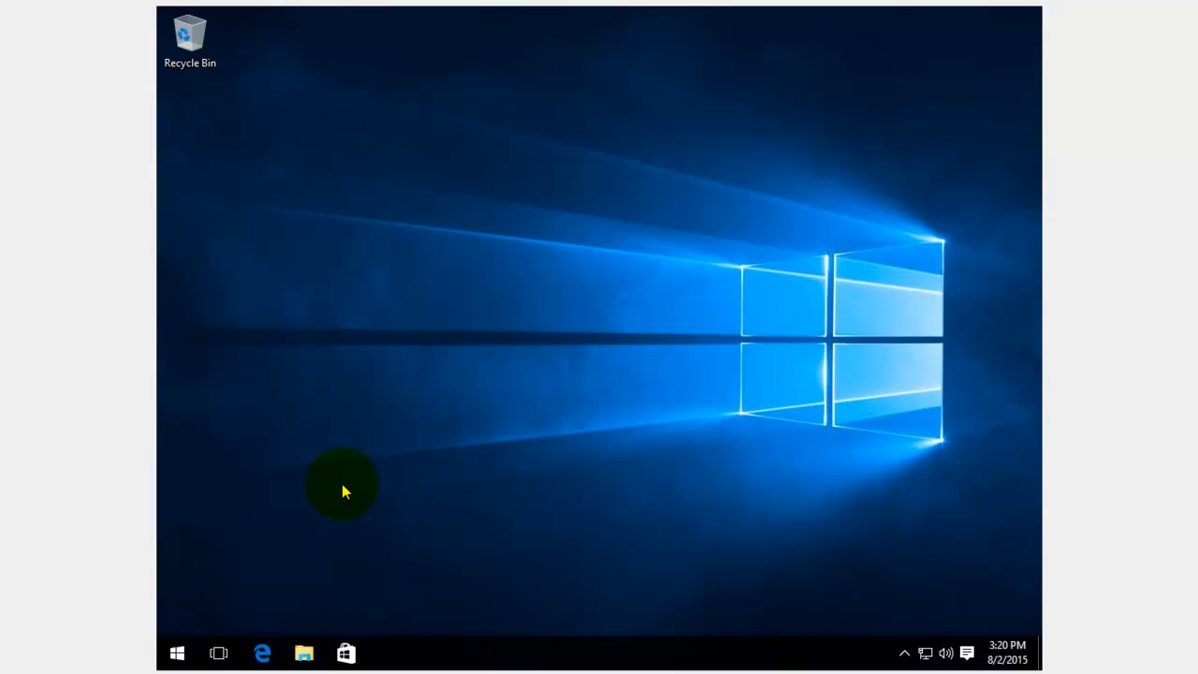
pyautogui.moveTo(176, 652)
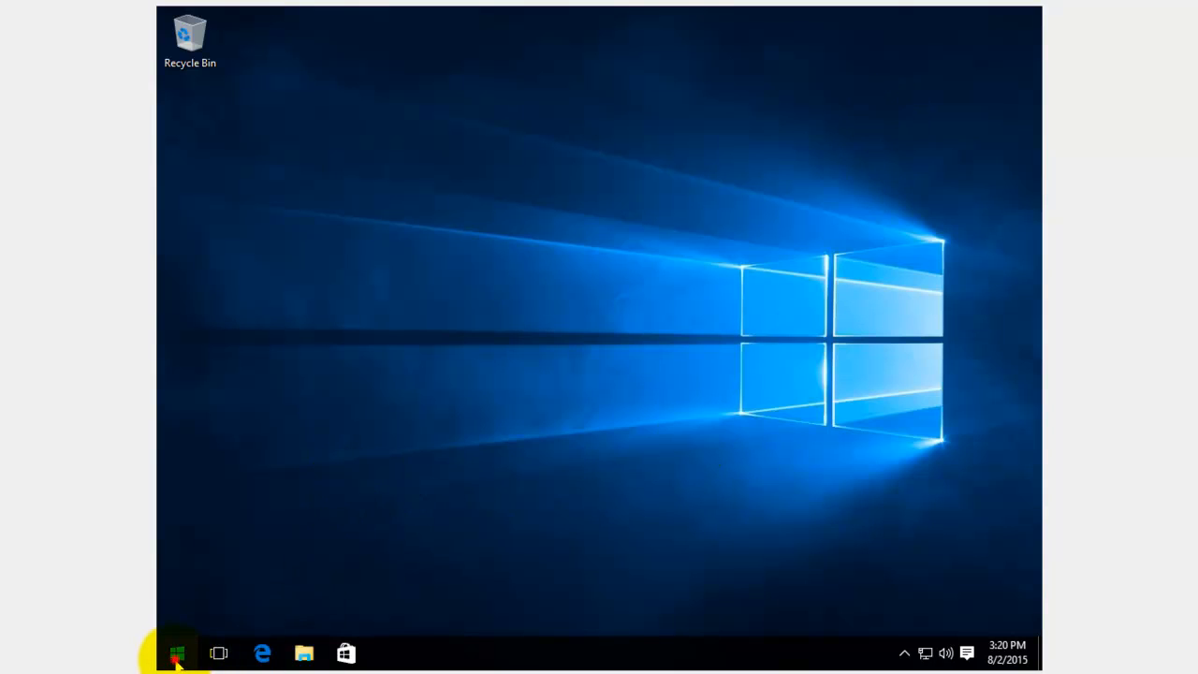
# Step: Search Start for 'power' and launch Windows PowerShell with Run as administrator
pyautogui.click(175, 651)
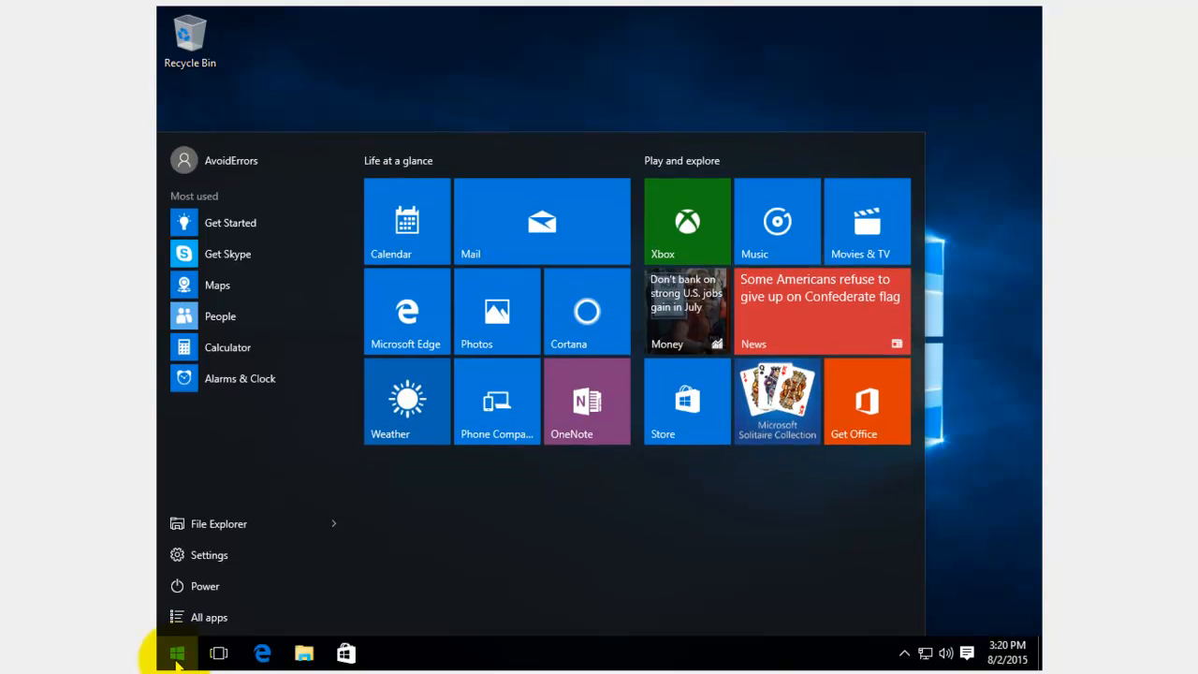
pyautogui.write('powershell')
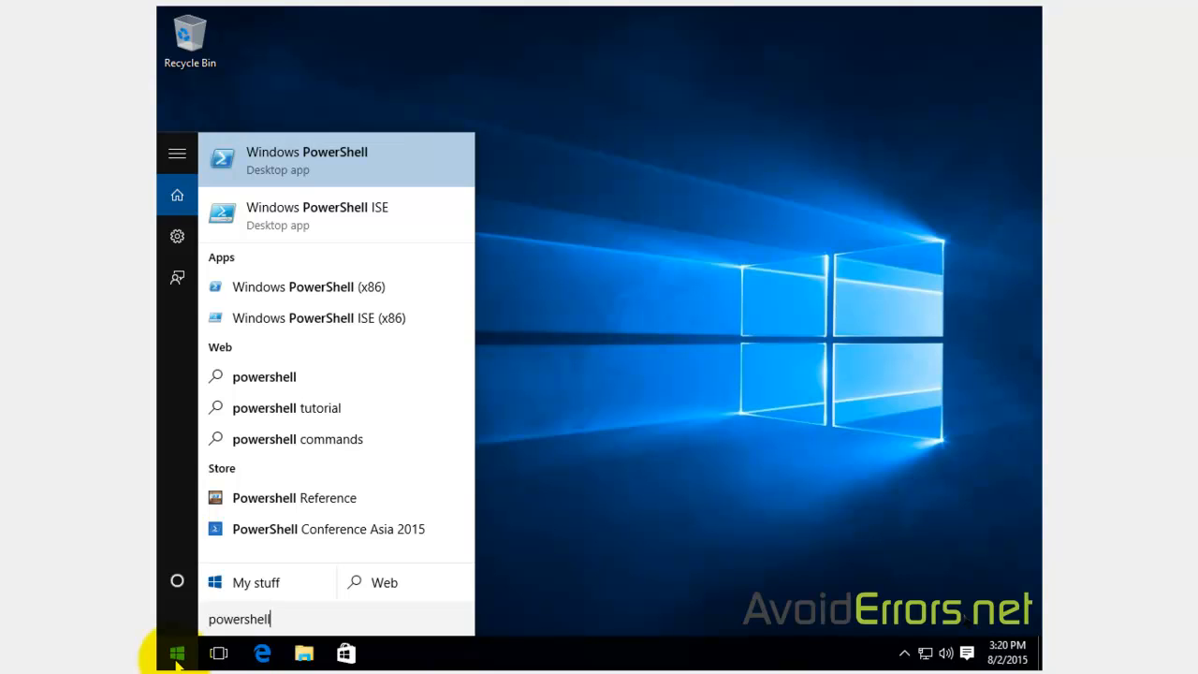
pyautogui.moveTo(423, 170)
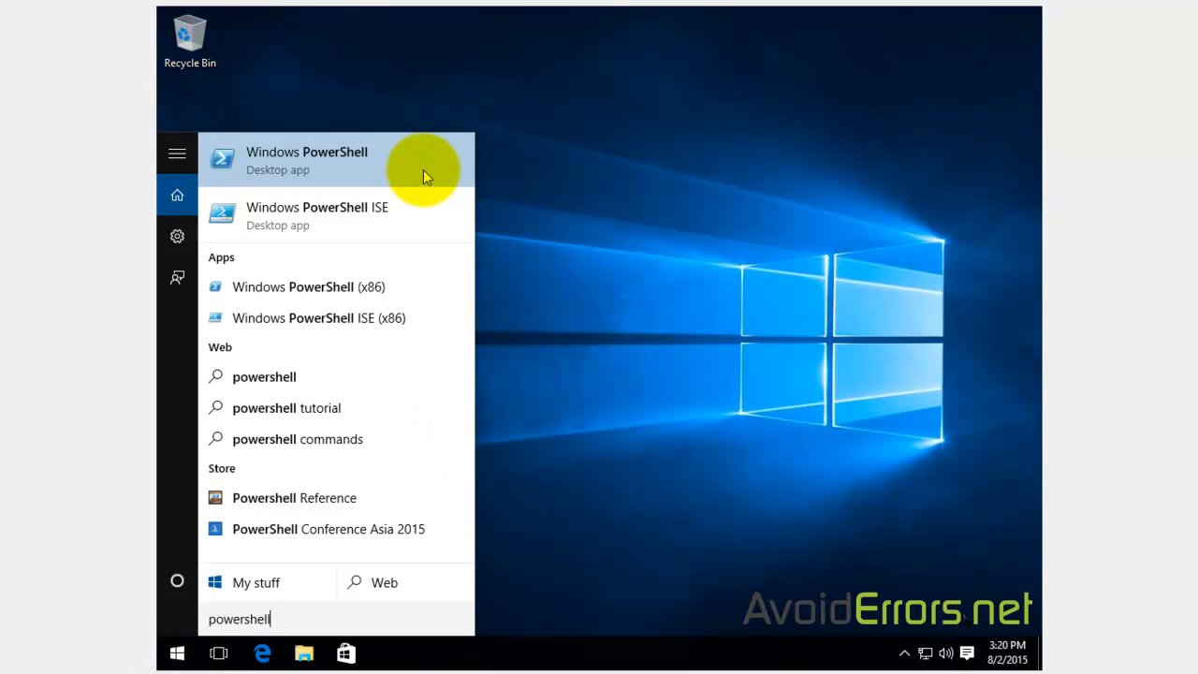
pyautogui.rightClick(307, 160)
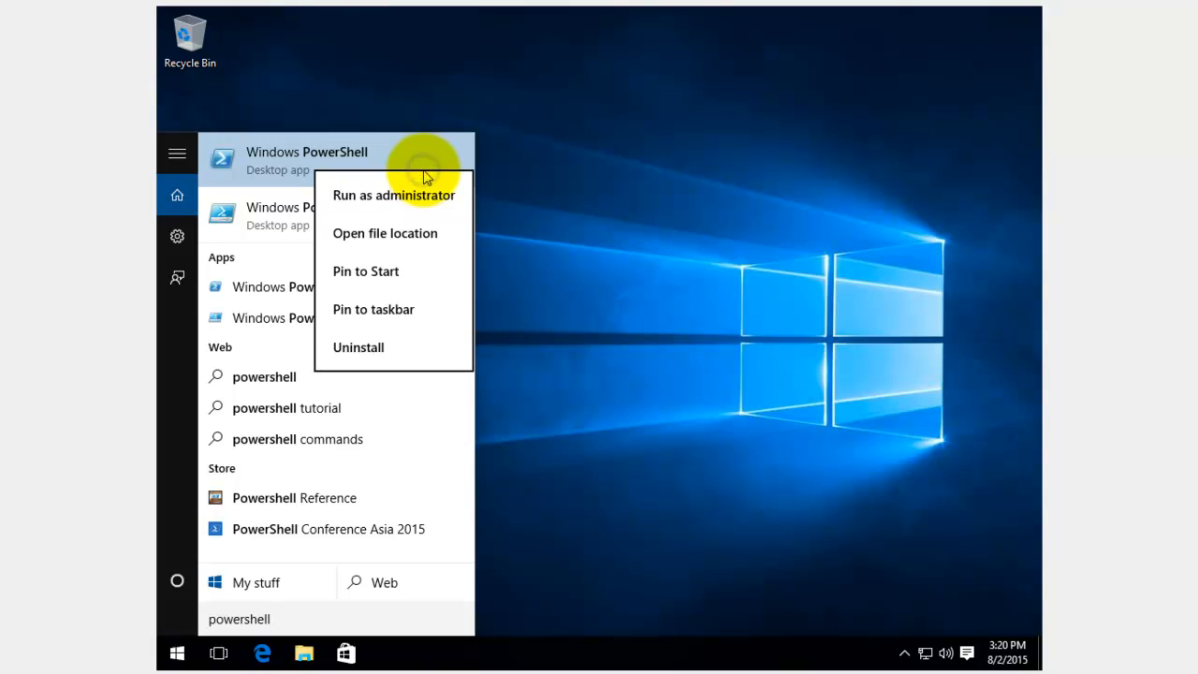
pyautogui.moveTo(453, 208)
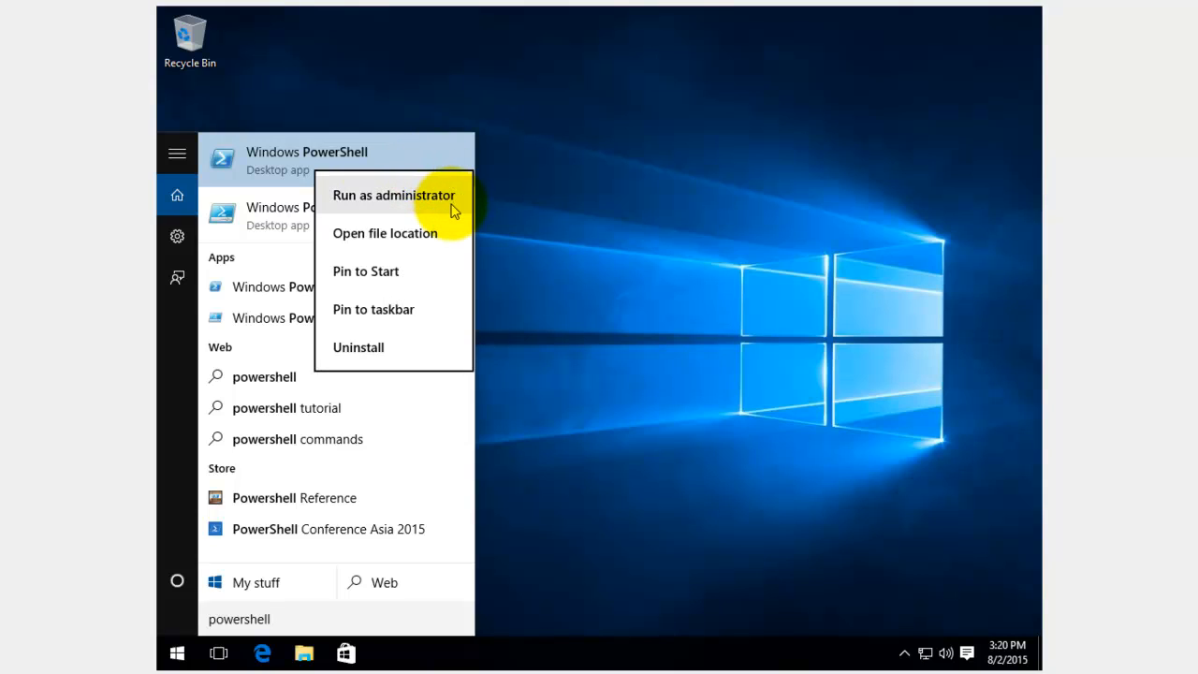
pyautogui.click(393, 194)
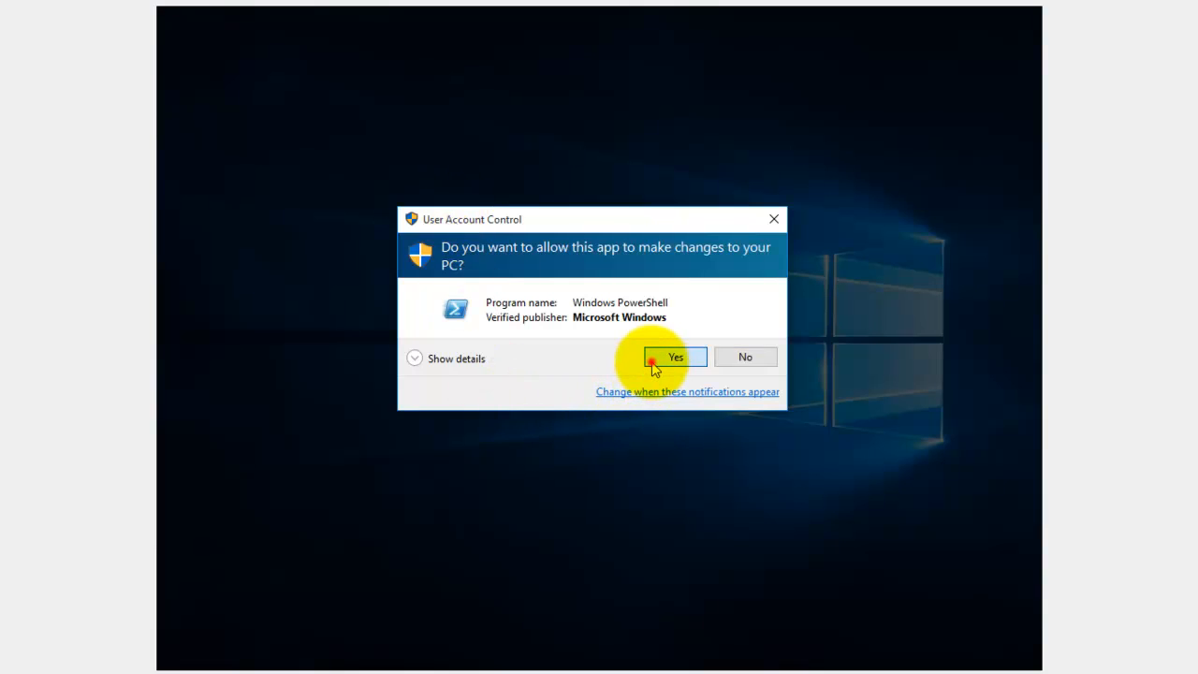
# Step: Approve the UAC prompt and start entering 'get' at the admin PowerShell prompt
pyautogui.click(673, 356)
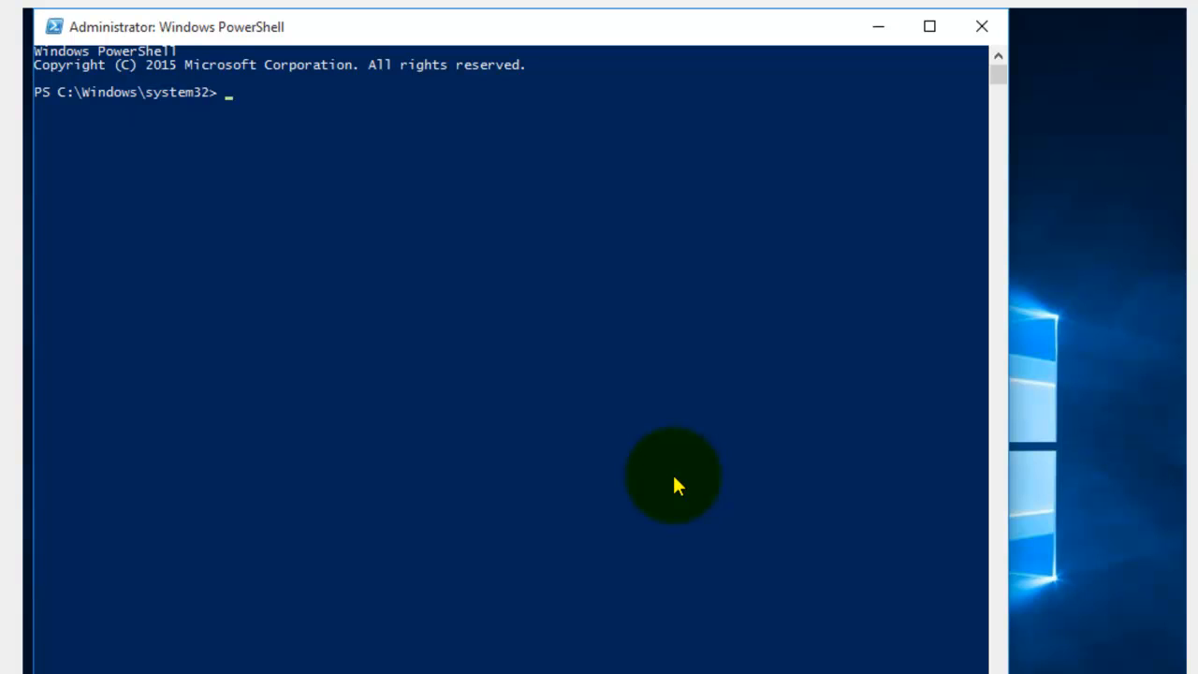
pyautogui.write('get')
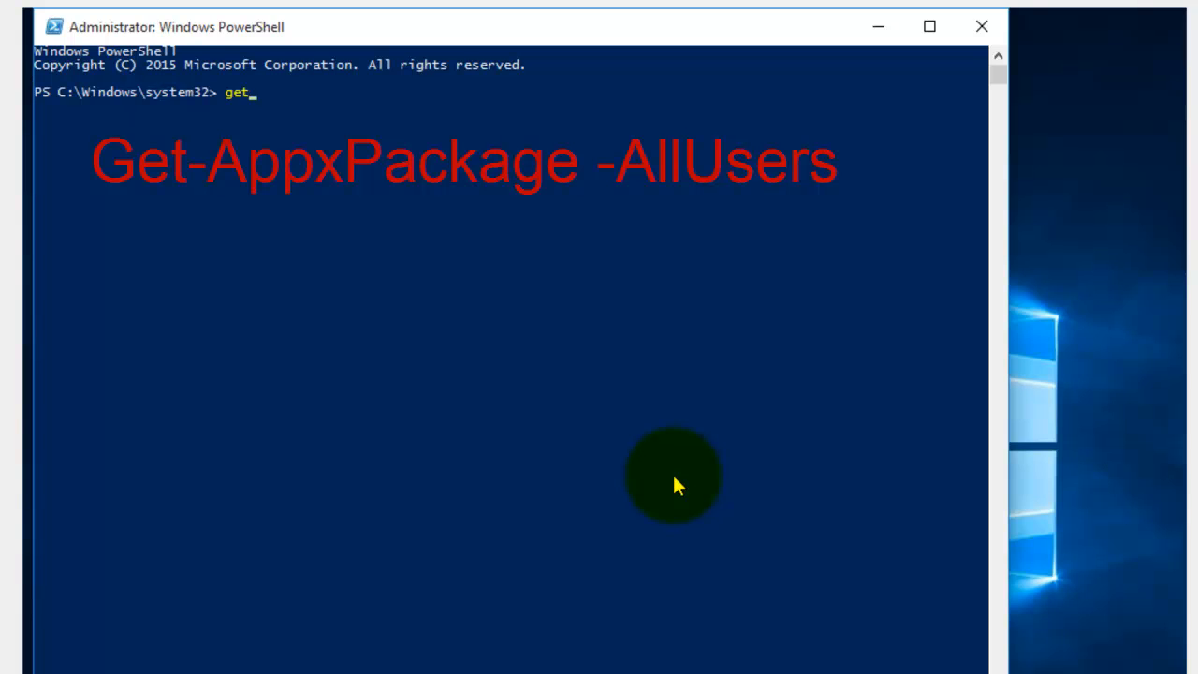
# Step: Run Get-AppxPackage -AllUsers and scroll the package listing toward Microsoft.WindowsStore
pyautogui.write('-appxpackage -allus')
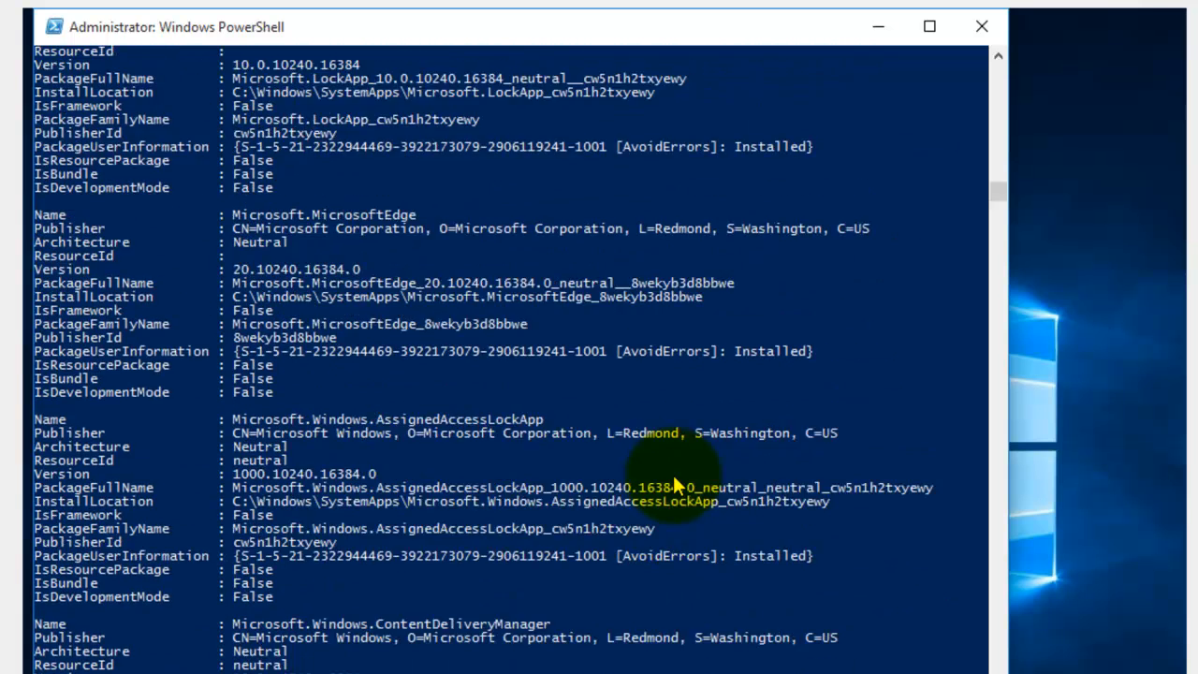
pyautogui.scroll(-3)
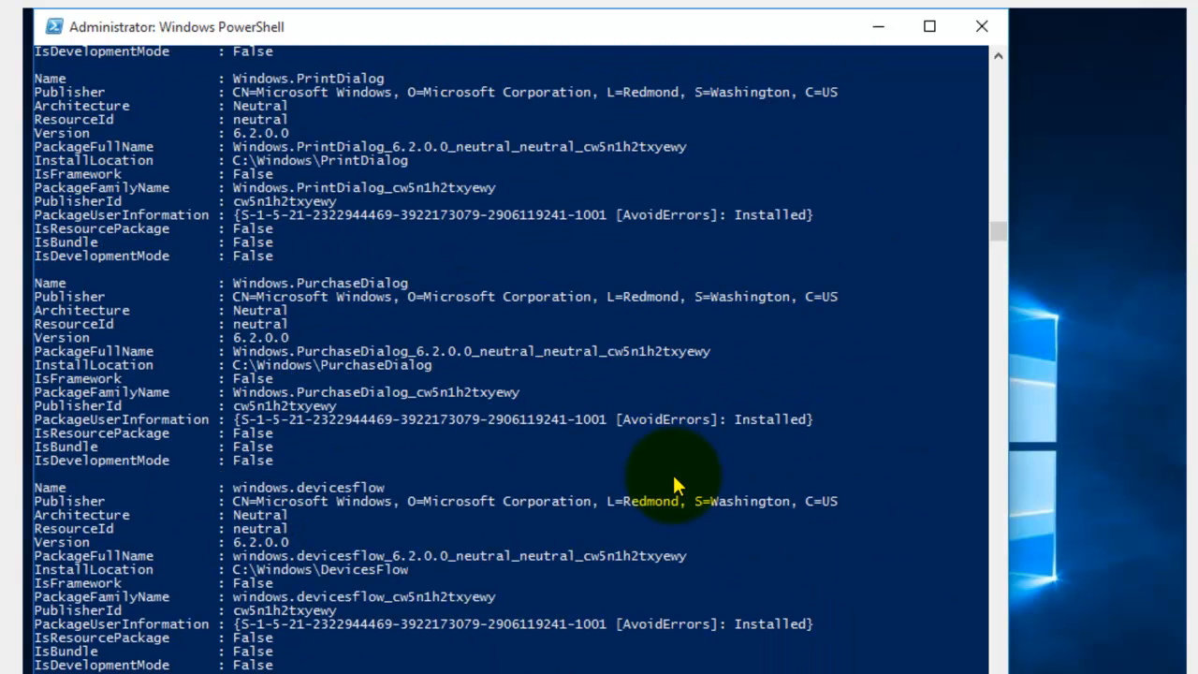
pyautogui.moveTo(833, 446)
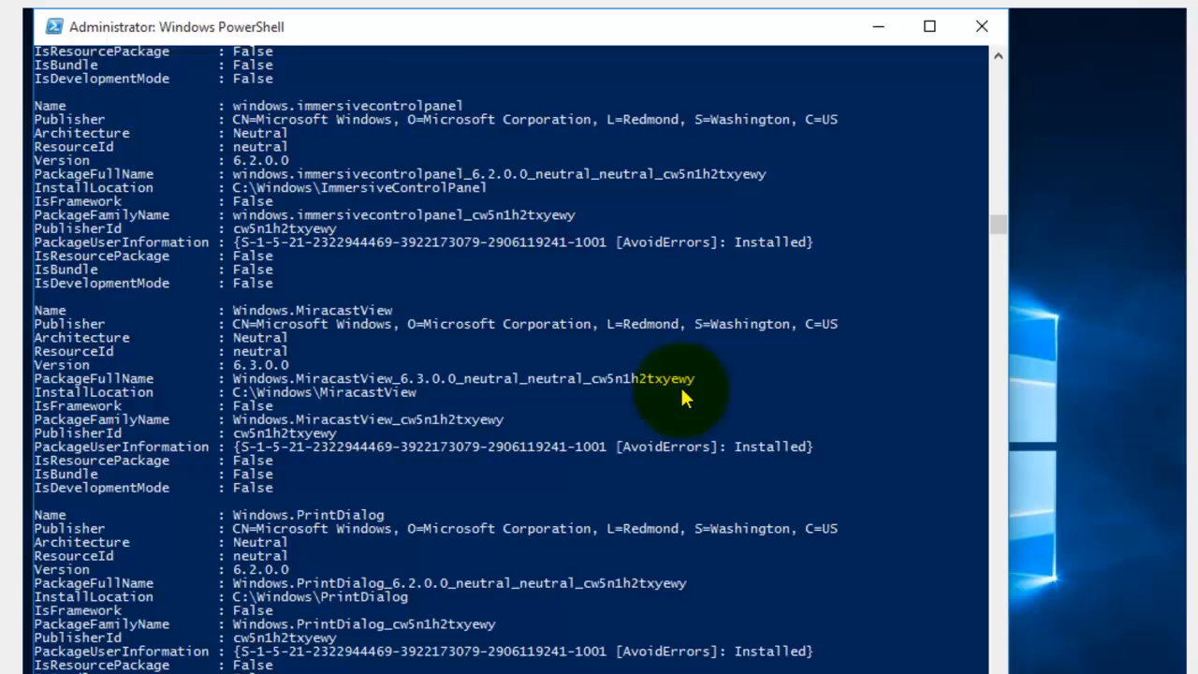
pyautogui.scroll(-3)
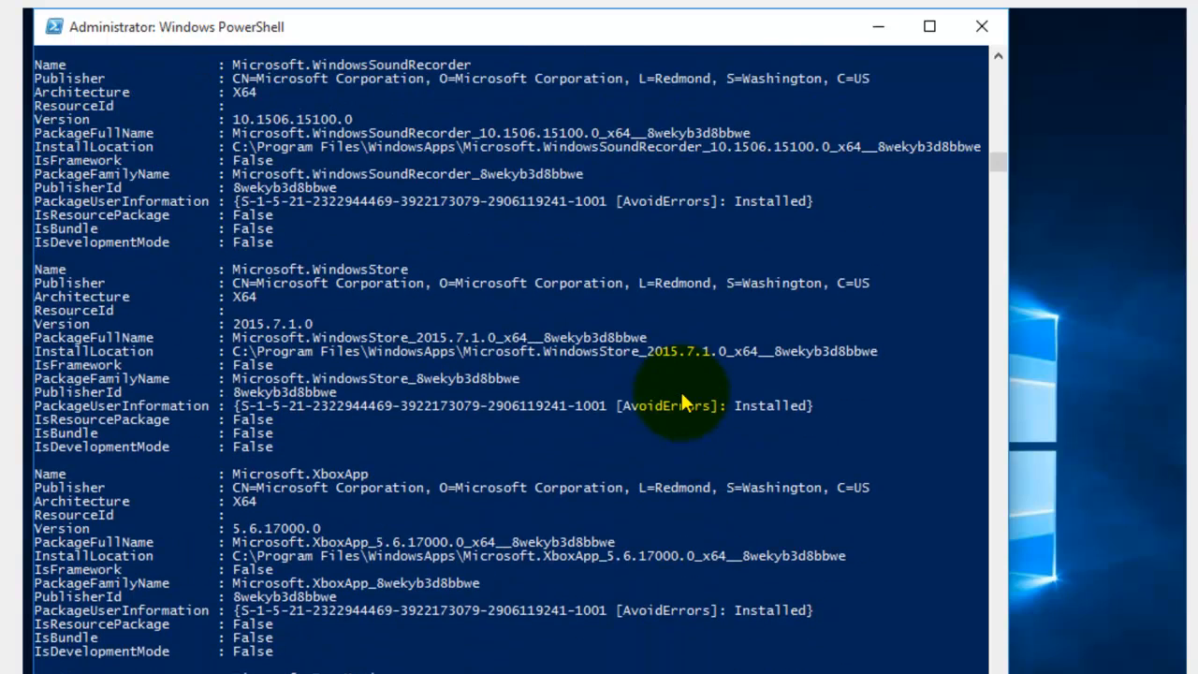
pyautogui.moveTo(241, 281)
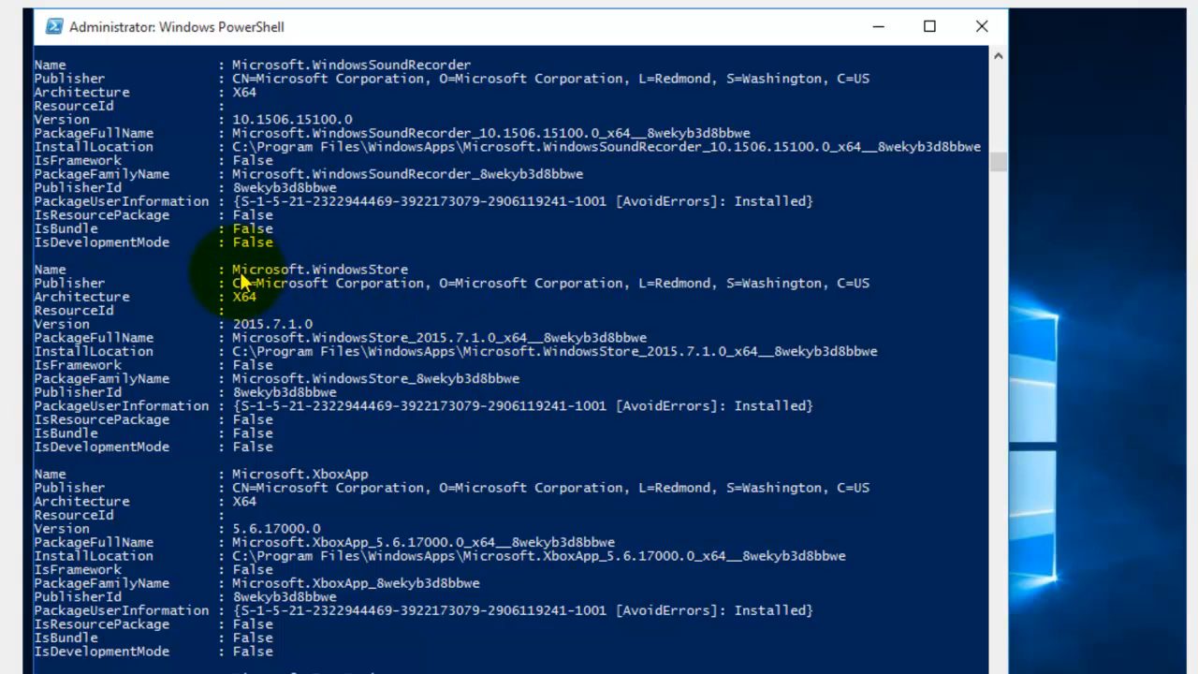
# Step: Select the Microsoft.WindowsStore package name in the listing
pyautogui.doubleClick(318, 269)
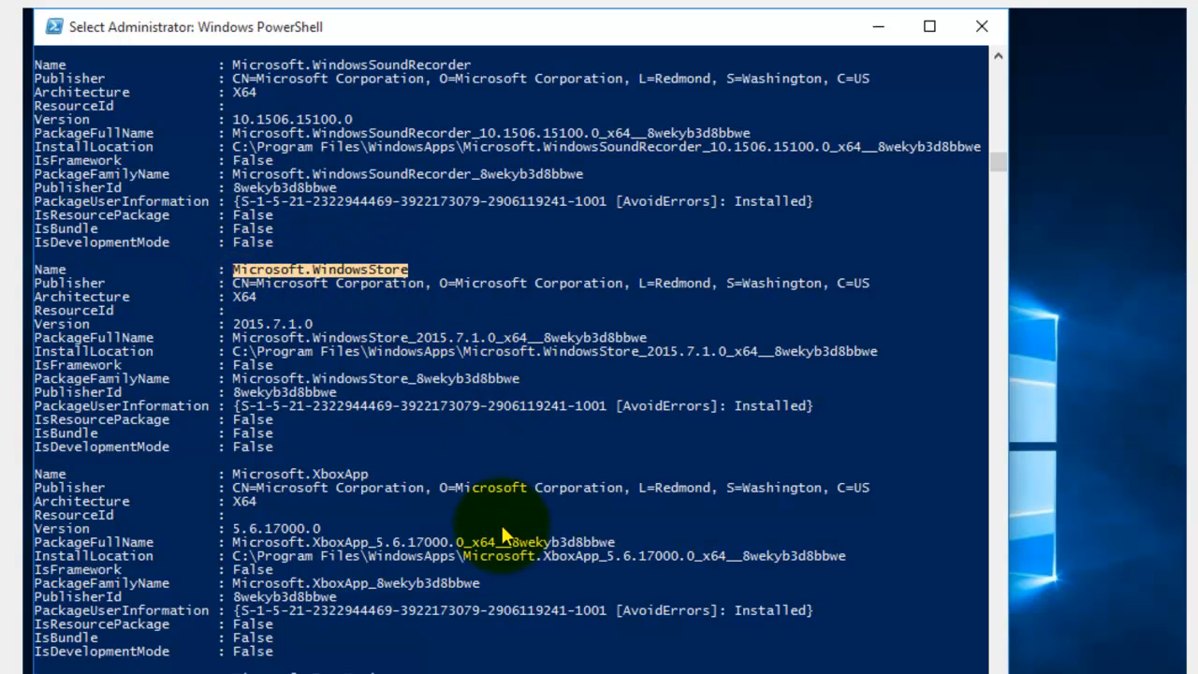
pyautogui.moveTo(239, 346)
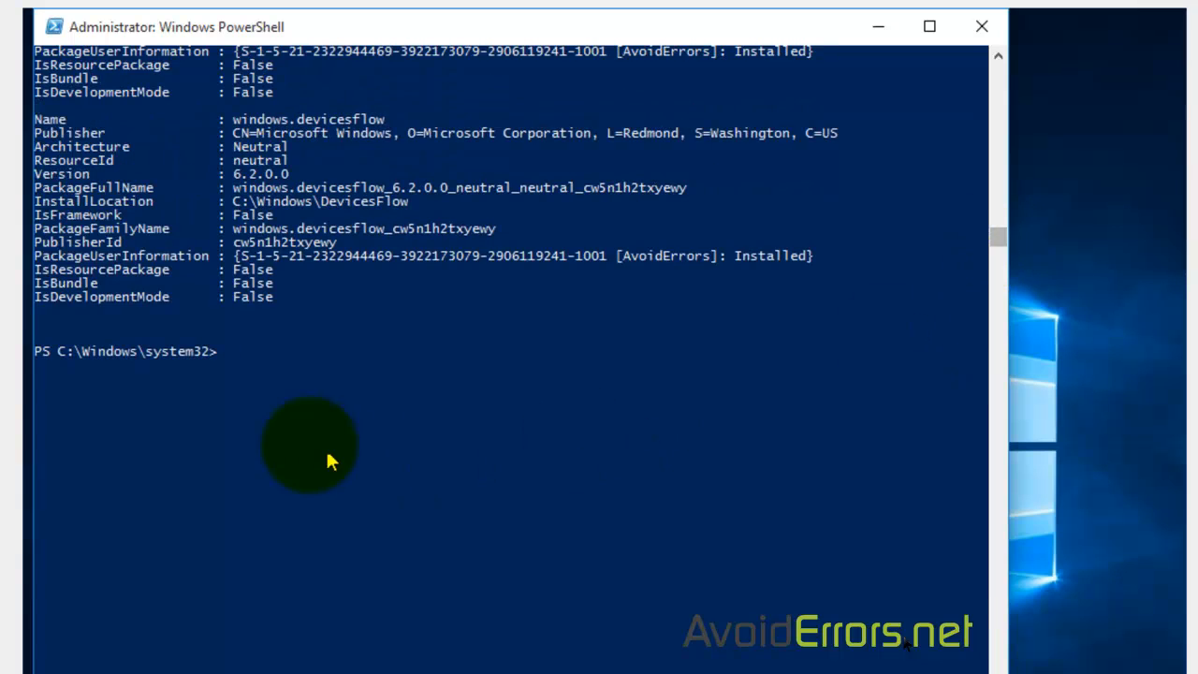
pyautogui.moveTo(259, 565)
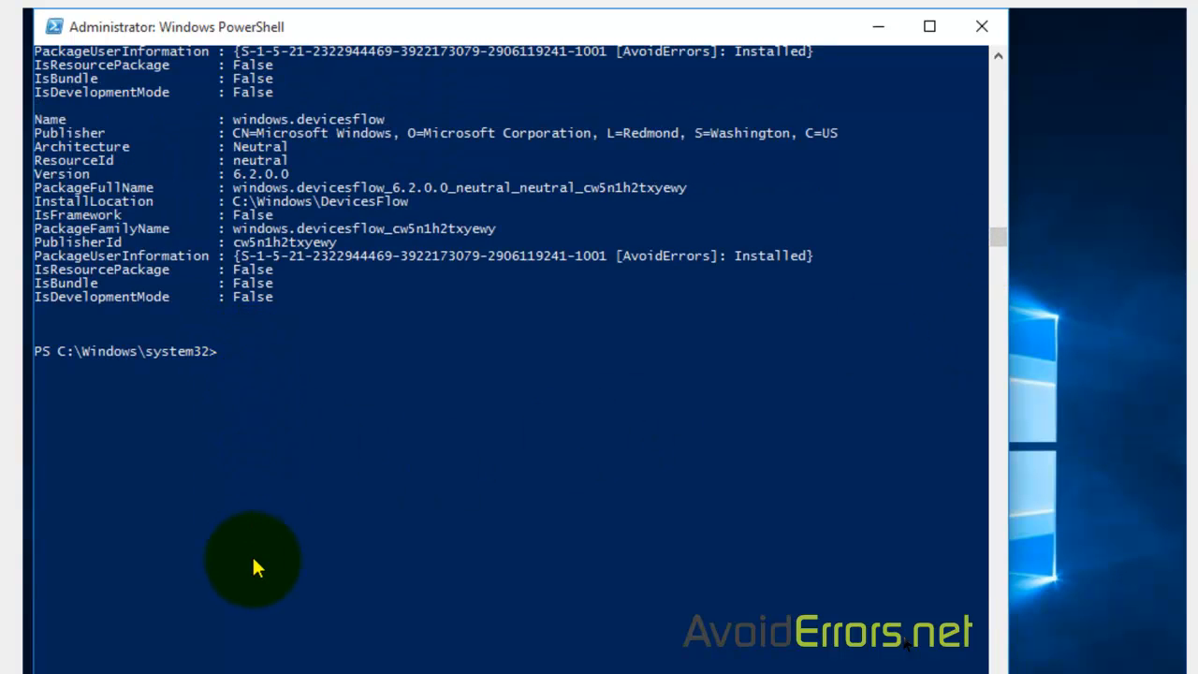
# Step: Run remove-appxpackage Microsoft.WindowsStore_2015.7.1.0_x64__8wekyb3d8bbwe to uninstall the Store
pyautogui.write('remove')
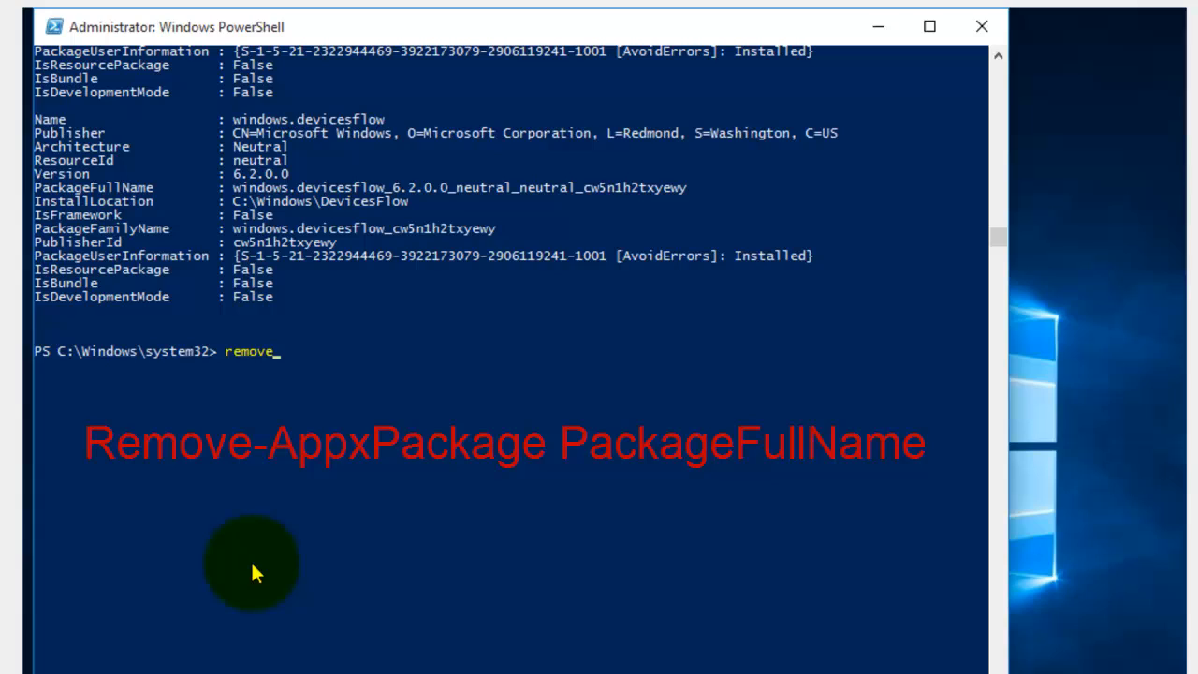
pyautogui.write('-')
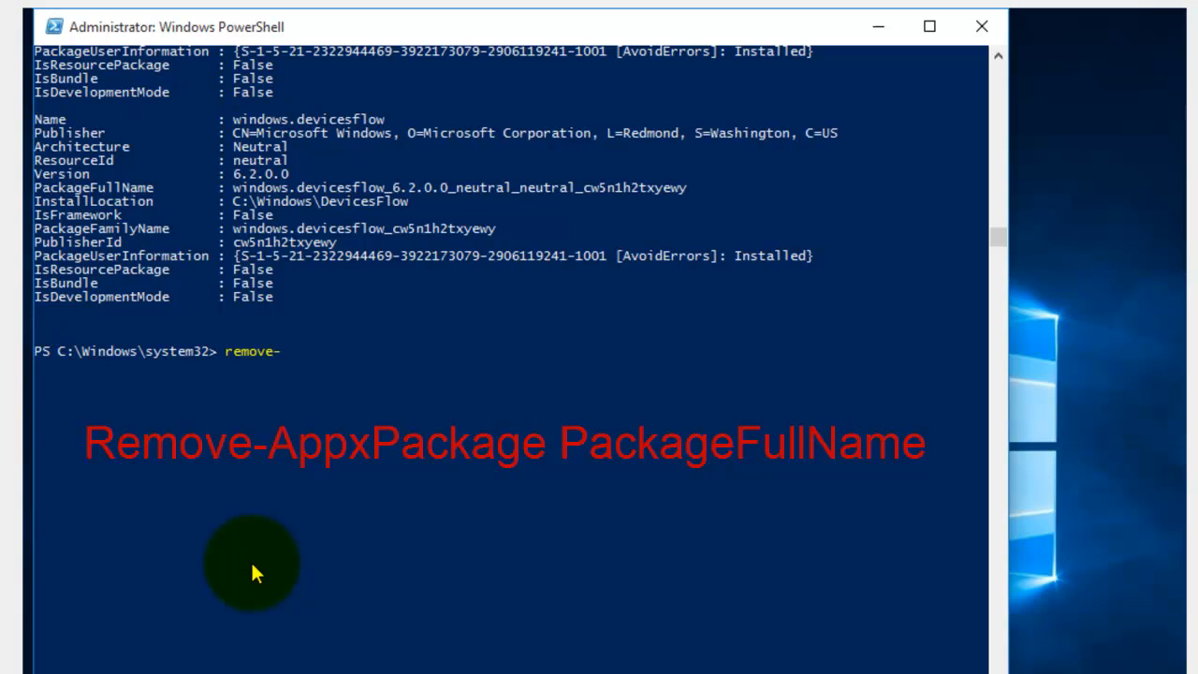
pyautogui.write('appxpackage')
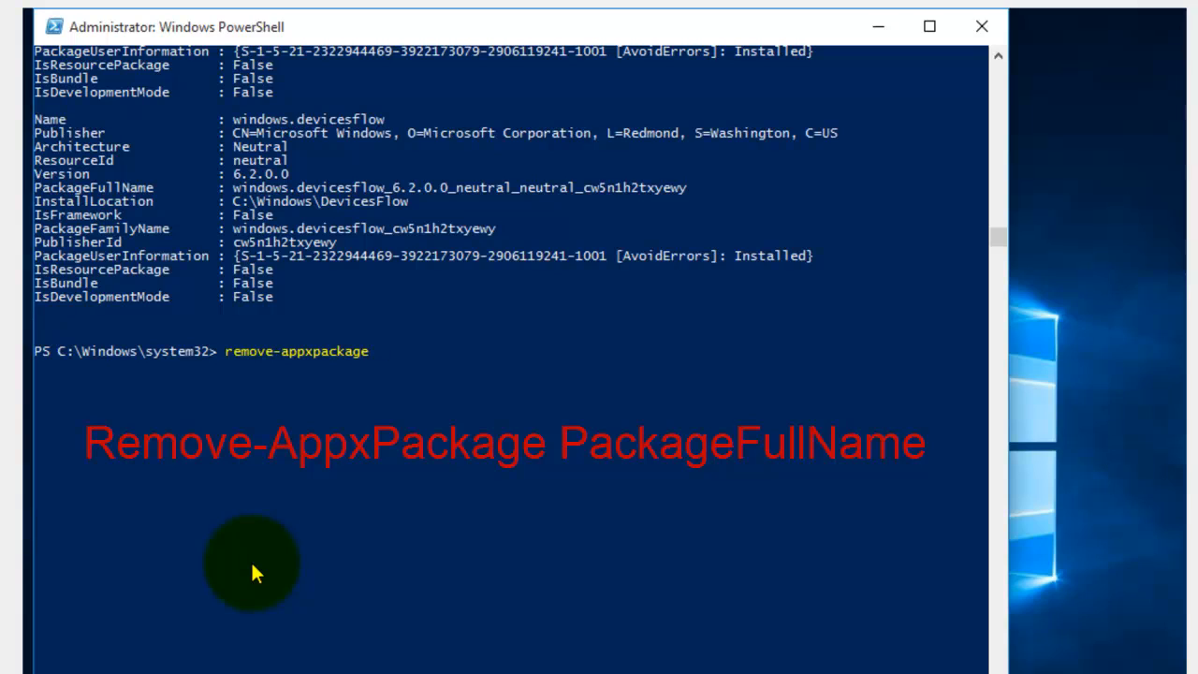
pyautogui.write('Microsoft.WindowsStore_2015.7.1.0_x64__8wekyb3d8bbwe')
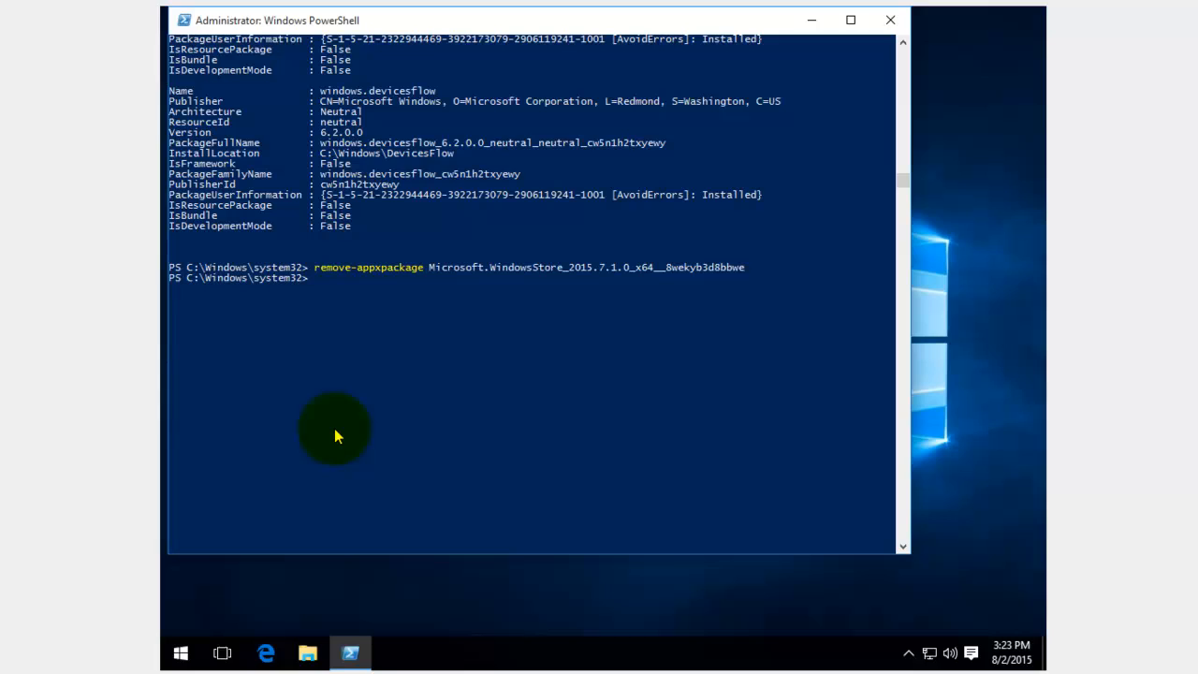
pyautogui.moveTo(344, 616)
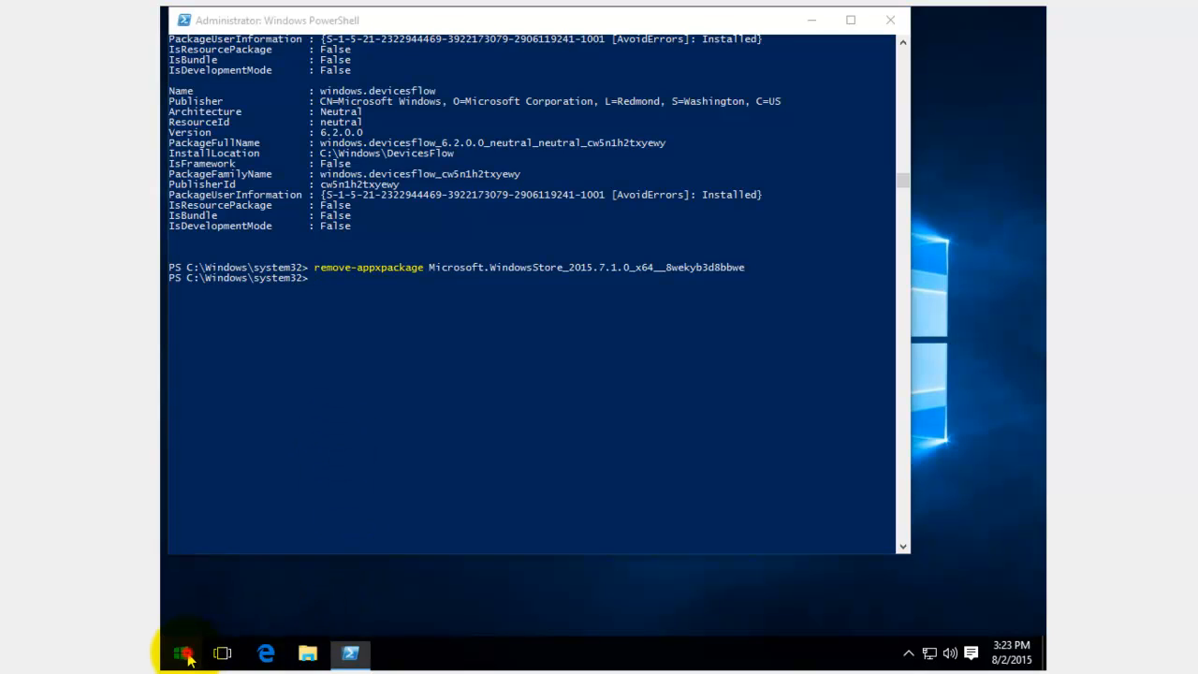
# Step: Search Start for 'store' to confirm the Store app no longer appears
pyautogui.click(184, 651)
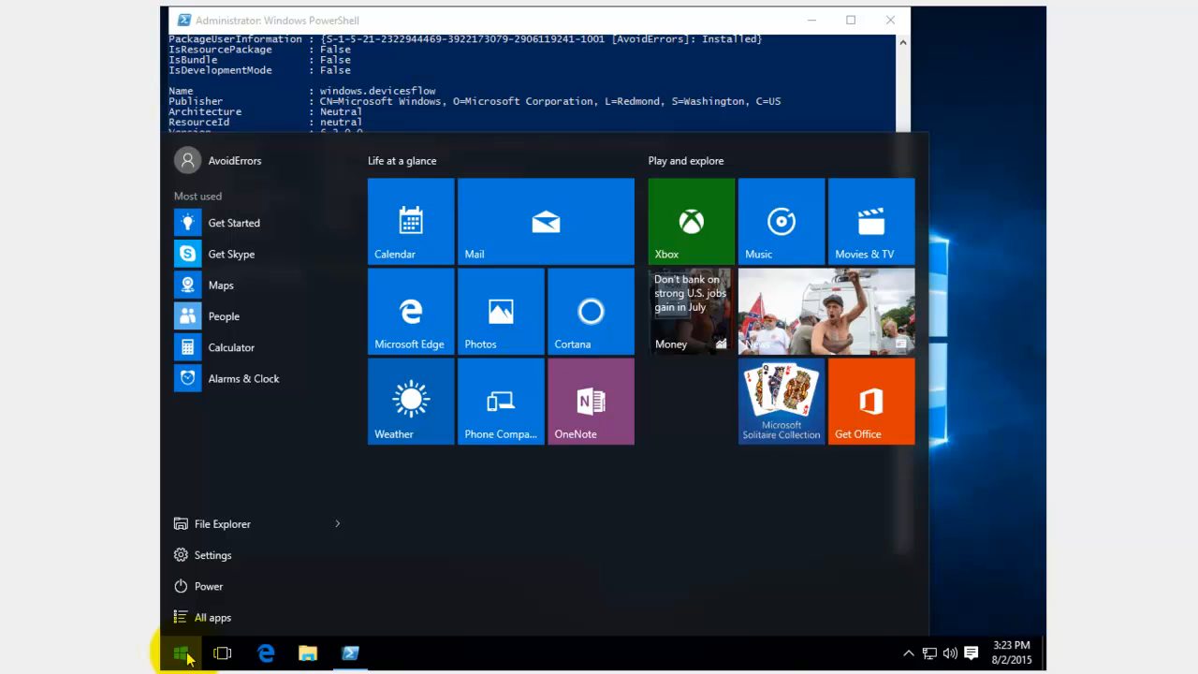
pyautogui.click(181, 651)
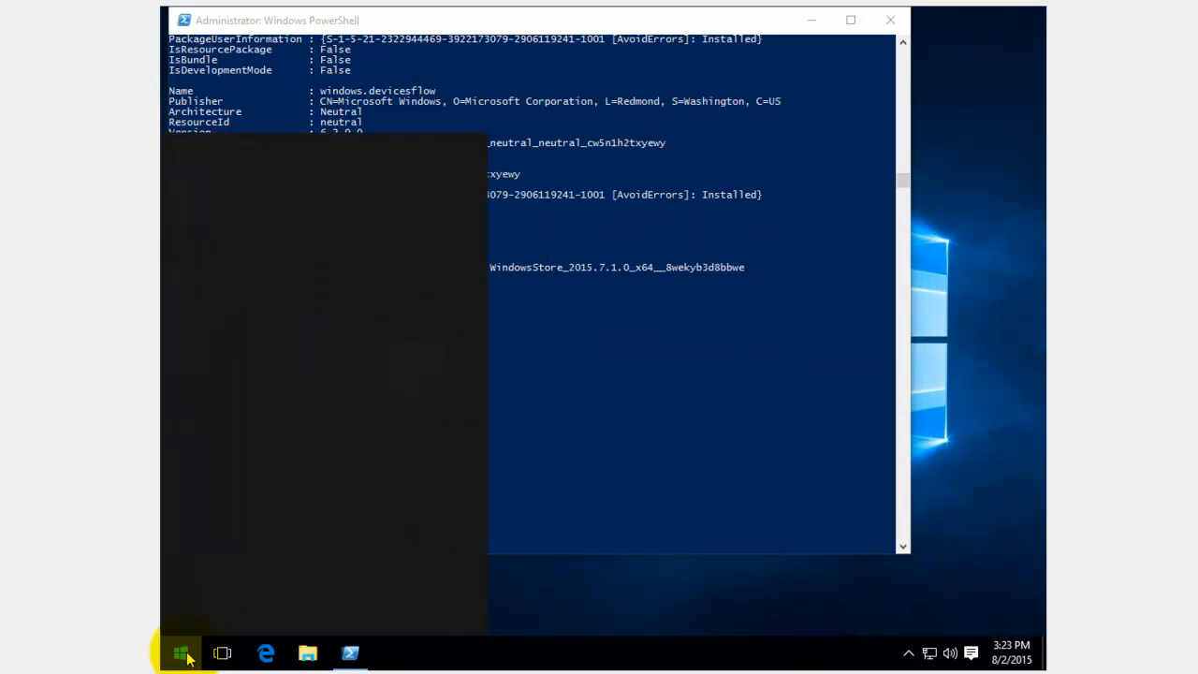
pyautogui.click(181, 651)
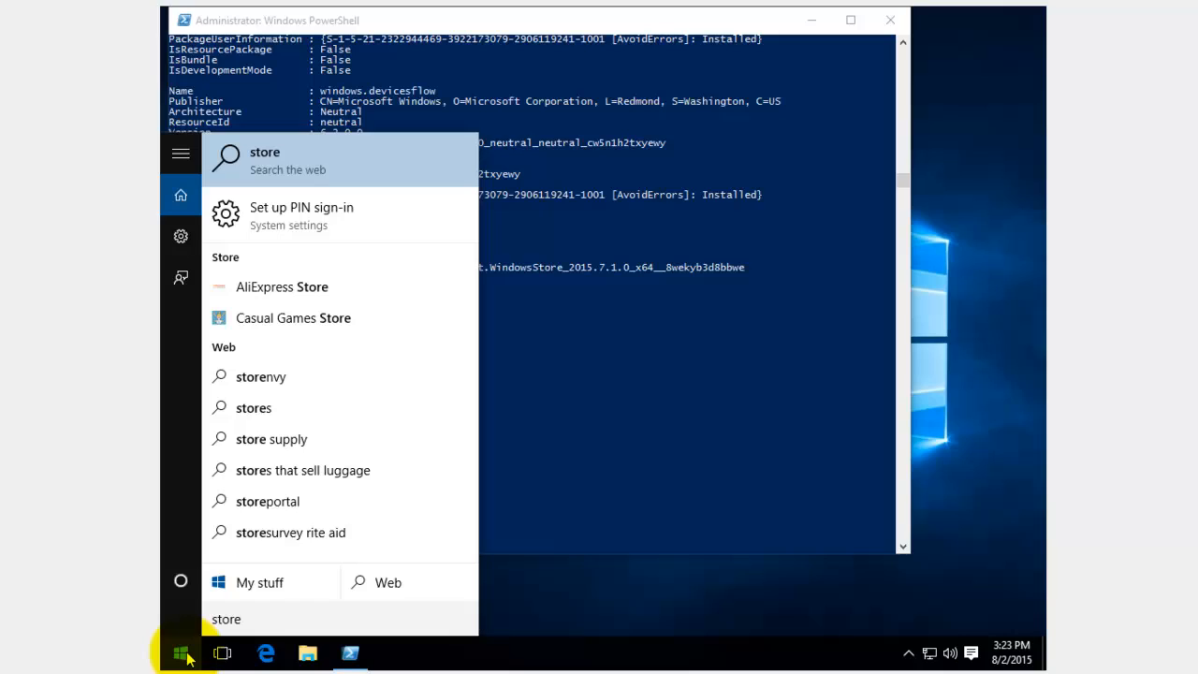
pyautogui.moveTo(494, 616)
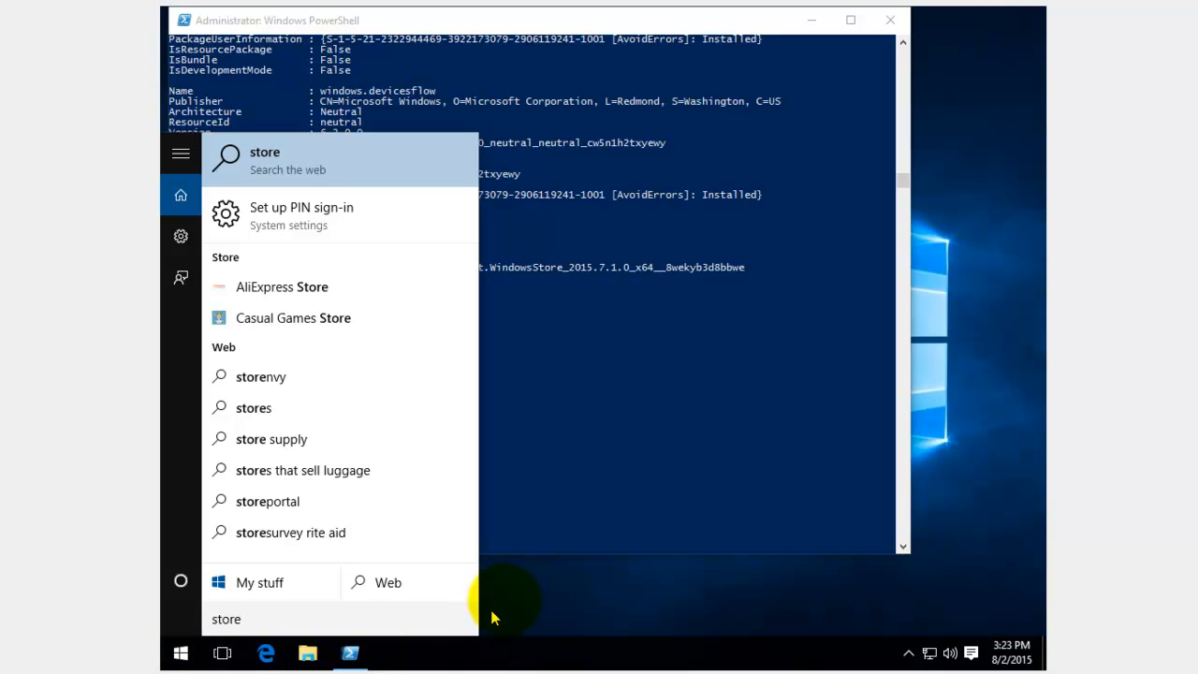